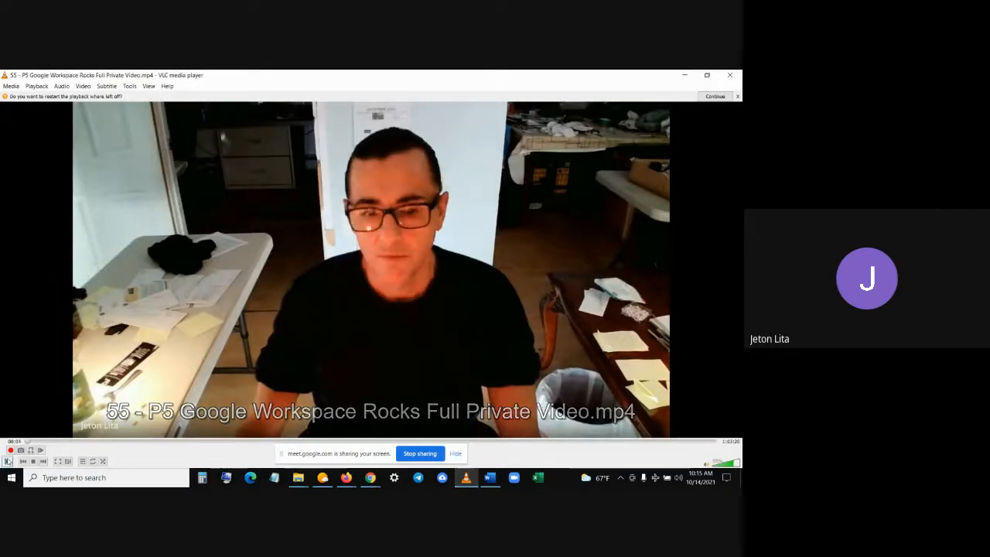
Dismiss VLC's resume-playback bar and let the Google Workspace meeting recording keep playing.
{"action": "left_click", "coordinate": [715, 96]}
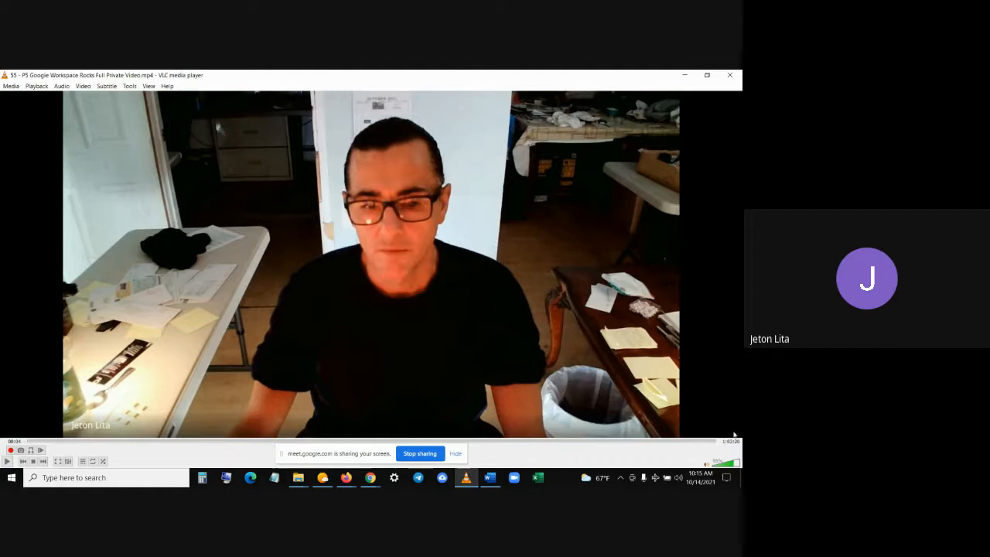
{"action": "mouse_move", "coordinate": [731, 443]}
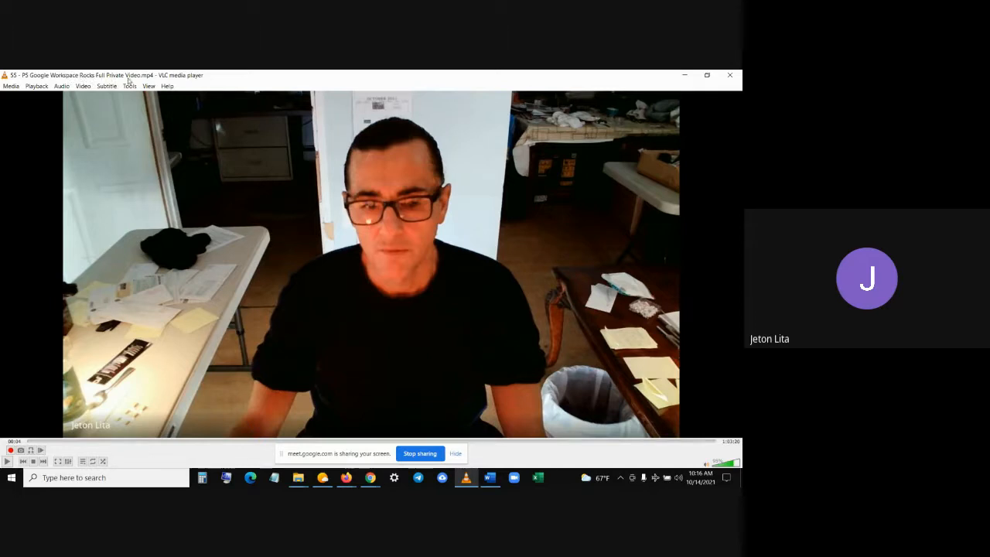
{"action": "mouse_move", "coordinate": [140, 84]}
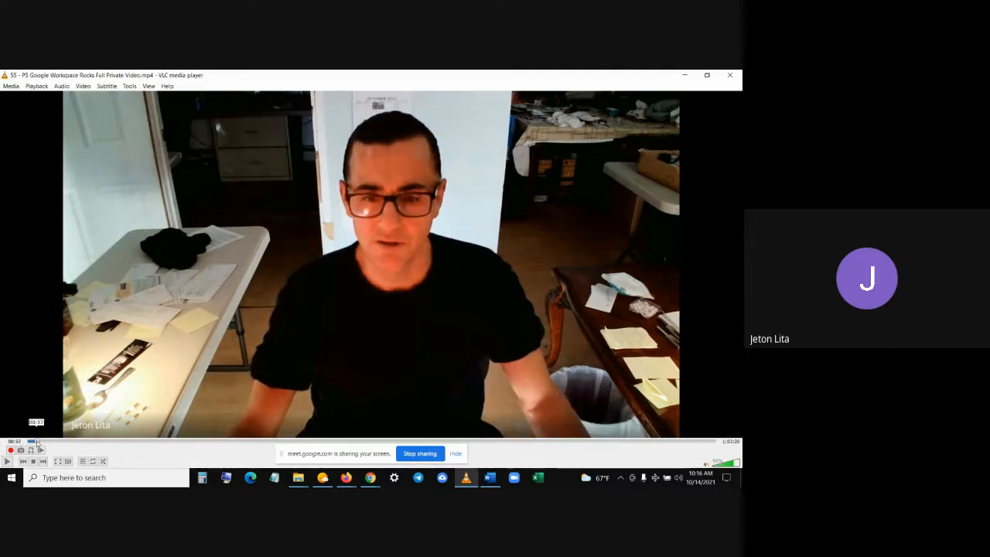
{"action": "left_click", "coordinate": [68, 441]}
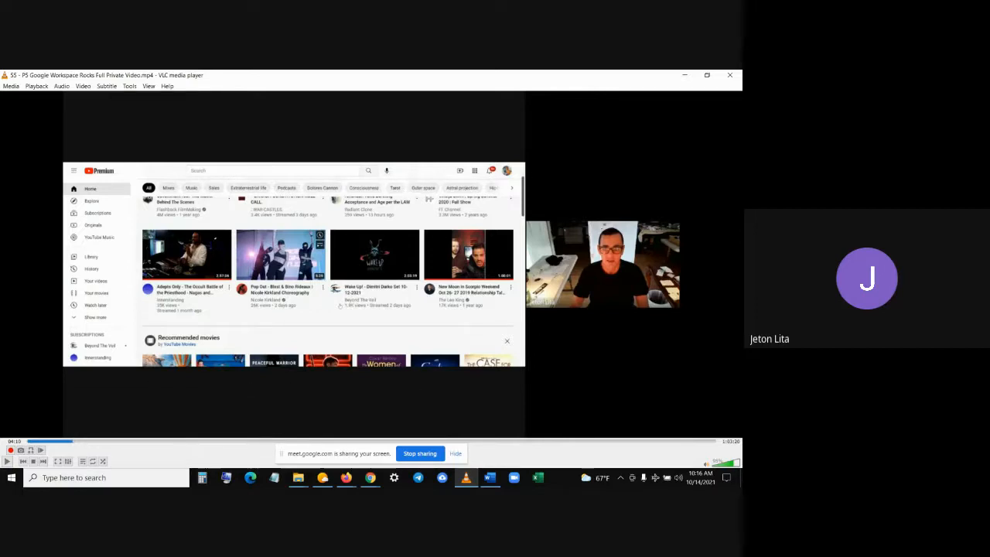
{"action": "mouse_move", "coordinate": [74, 443]}
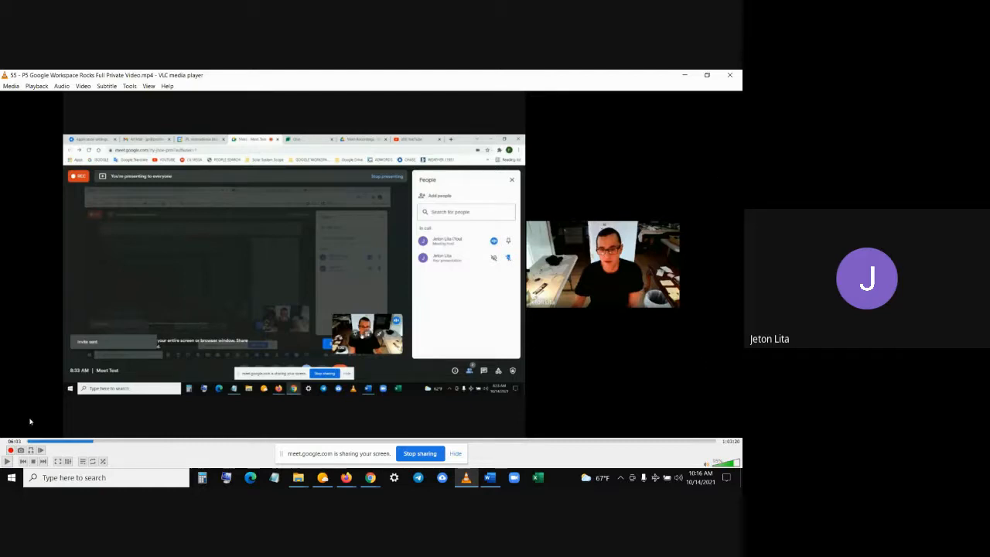
{"action": "mouse_move", "coordinate": [172, 418]}
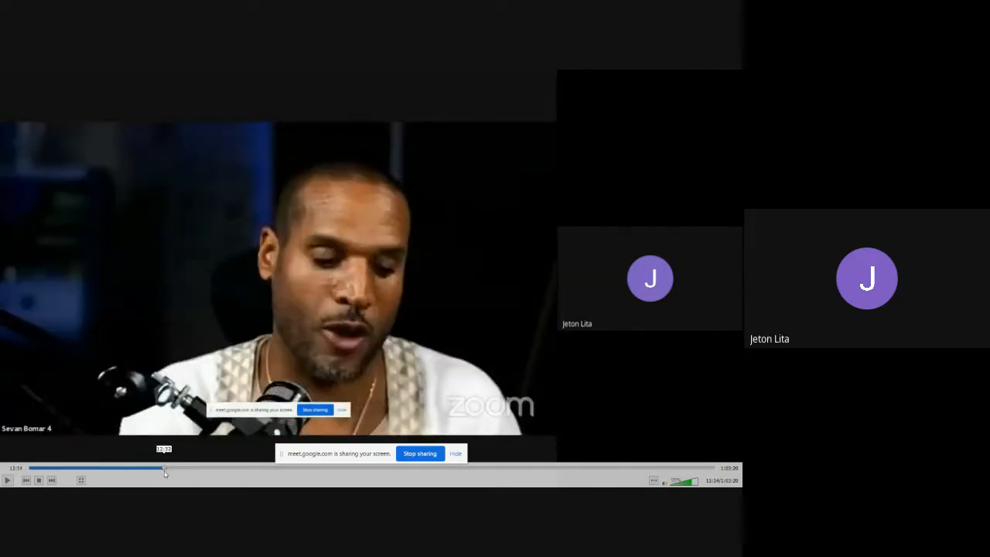
Seek the recording forward to the Meet Add people dialog showing the Call option.
{"action": "left_click_drag", "start_coordinate": [162, 471], "coordinate": [176, 470]}
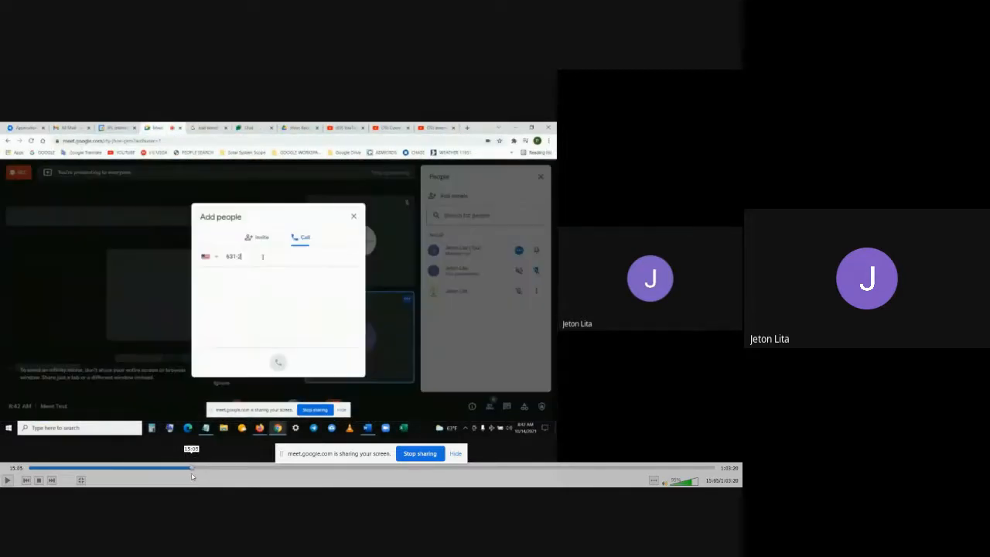
{"action": "left_click", "coordinate": [353, 216]}
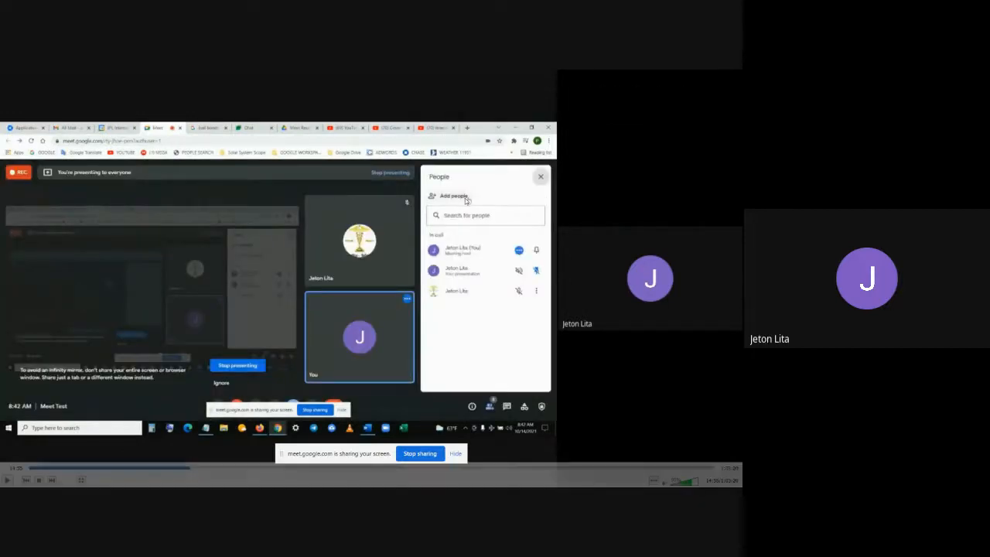
{"action": "left_click", "coordinate": [453, 195]}
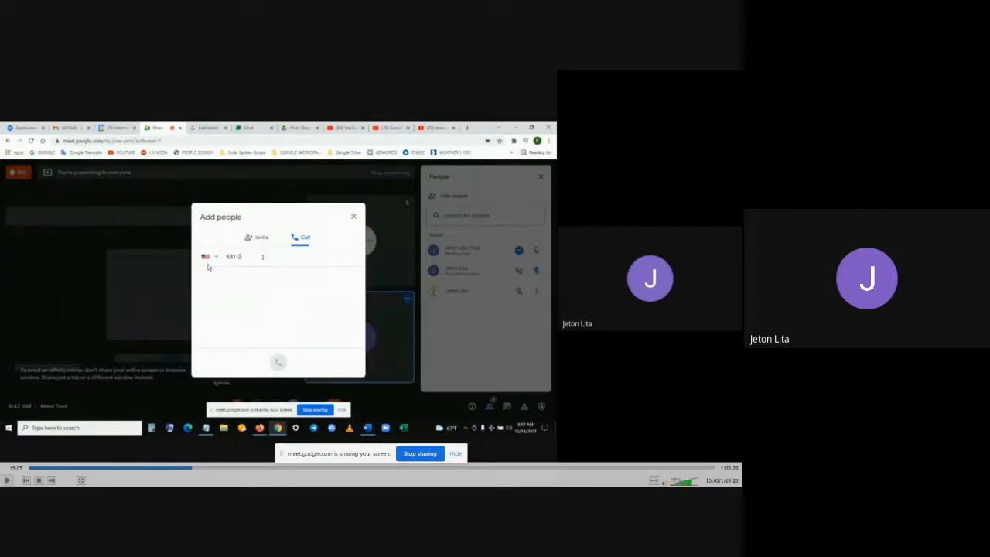
{"action": "mouse_move", "coordinate": [282, 323]}
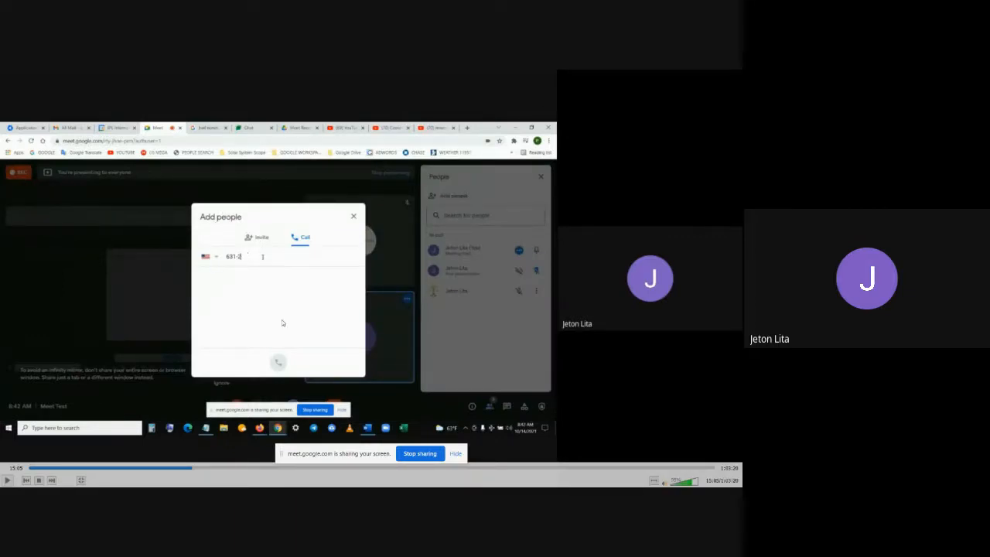
{"action": "mouse_move", "coordinate": [266, 290]}
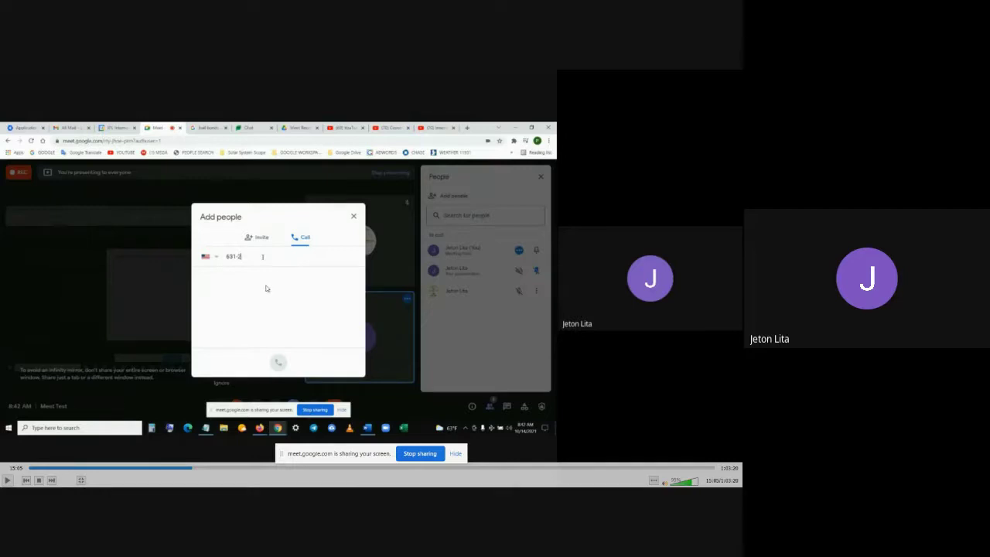
{"action": "mouse_move", "coordinate": [404, 326]}
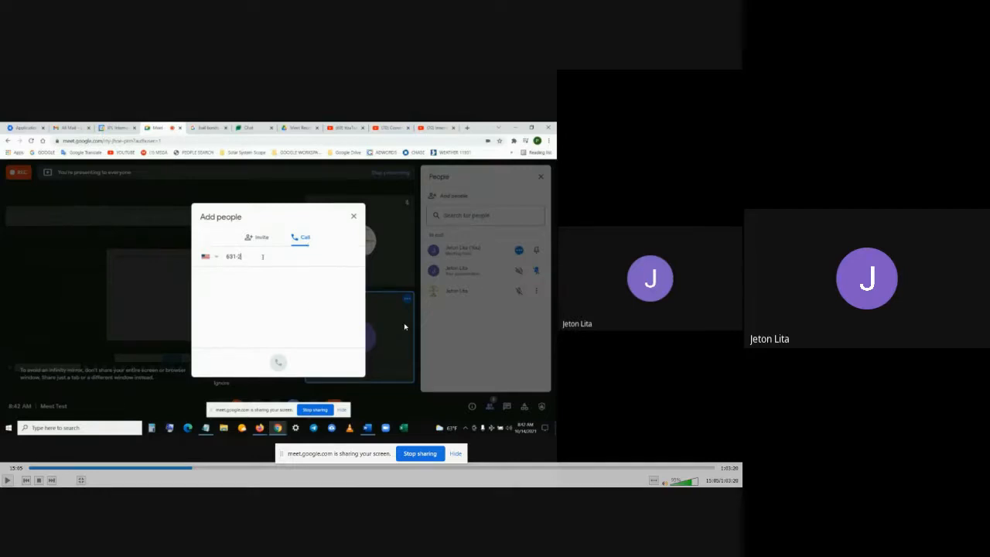
{"action": "mouse_move", "coordinate": [393, 365]}
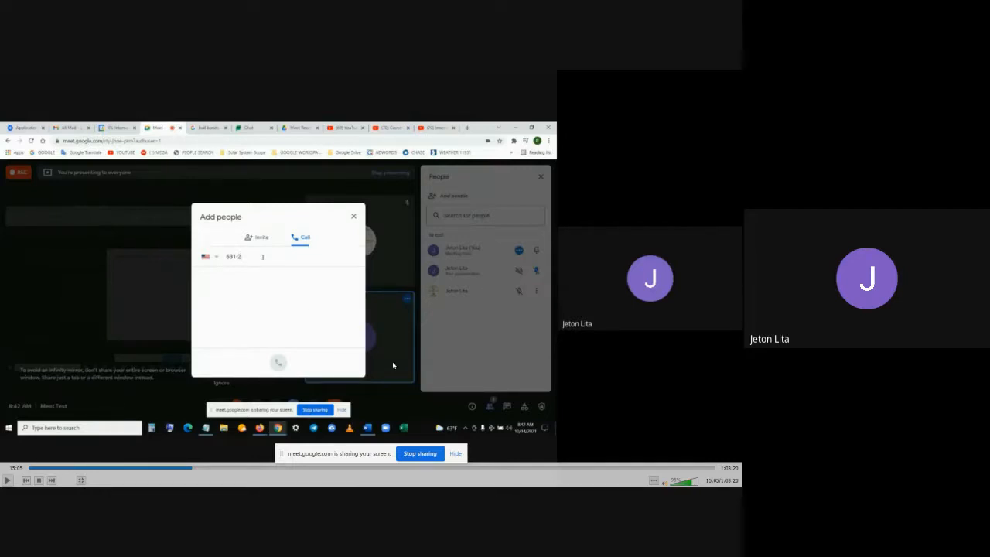
{"action": "mouse_move", "coordinate": [114, 334]}
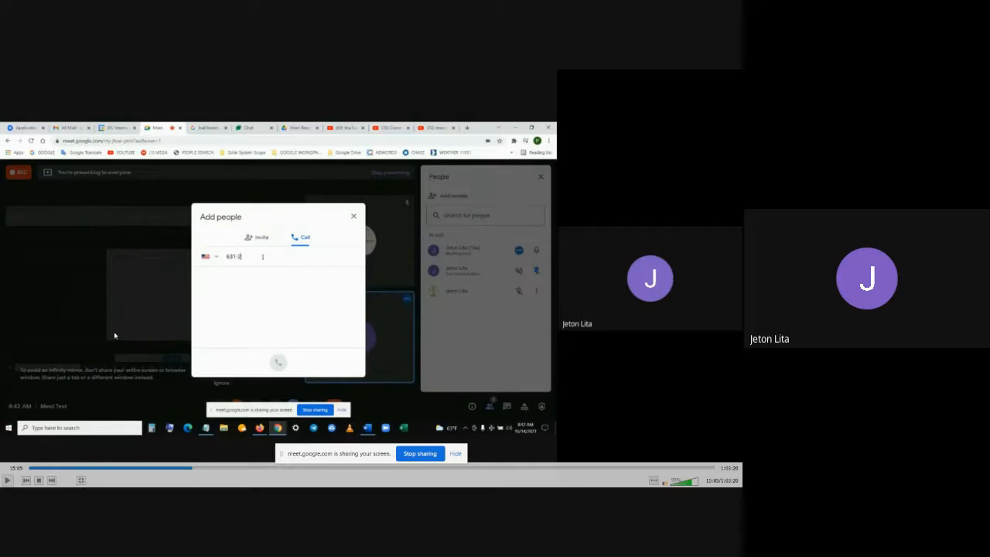
{"action": "mouse_move", "coordinate": [378, 369]}
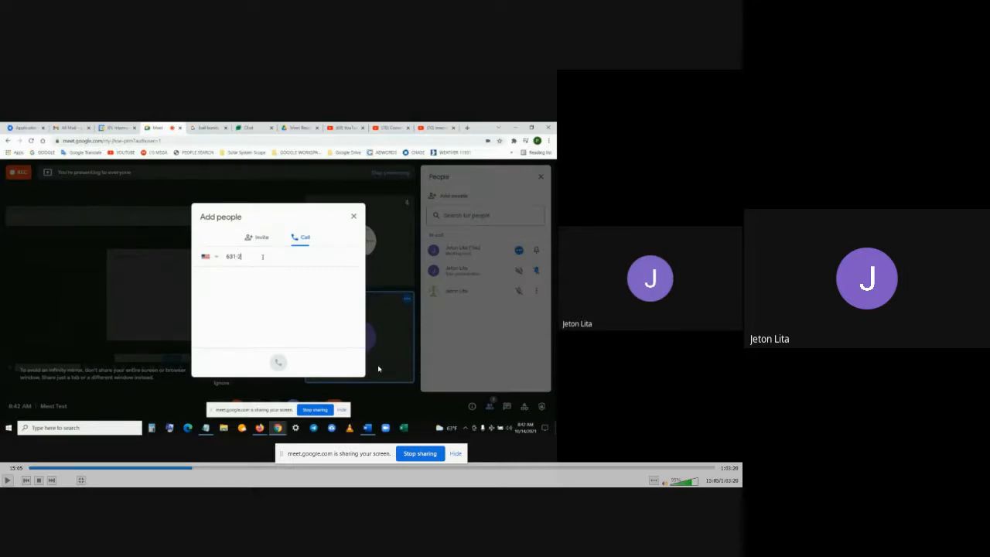
{"action": "mouse_move", "coordinate": [157, 400]}
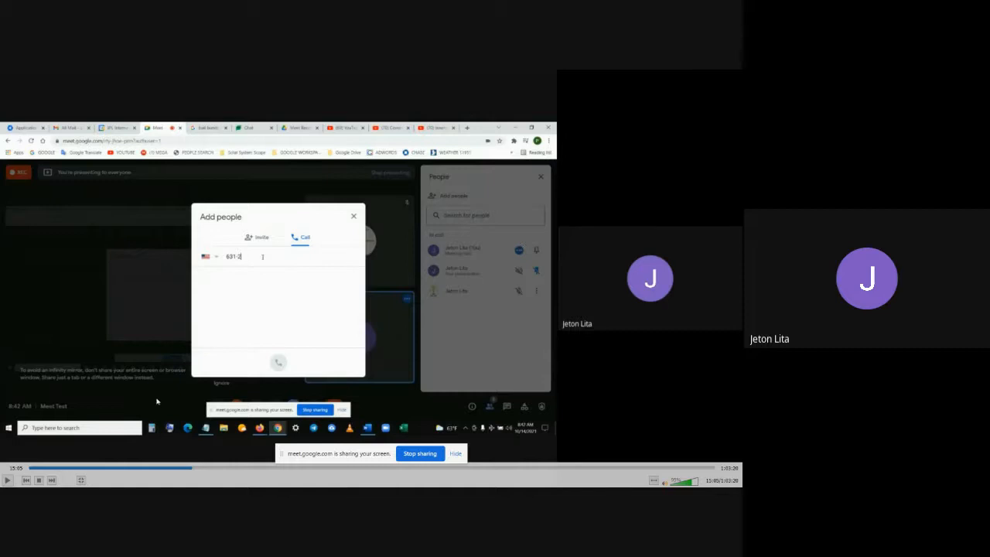
{"action": "mouse_move", "coordinate": [245, 415]}
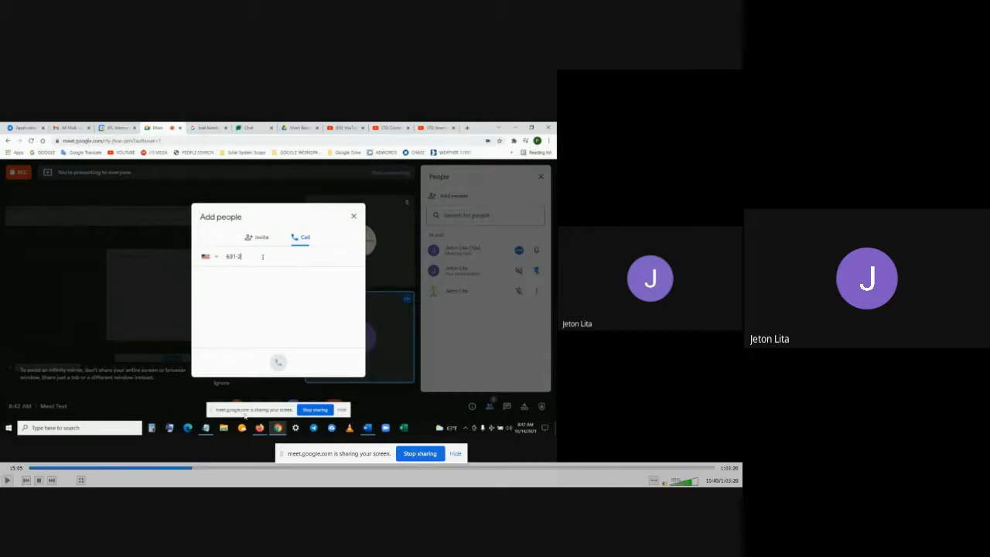
{"action": "mouse_move", "coordinate": [344, 353]}
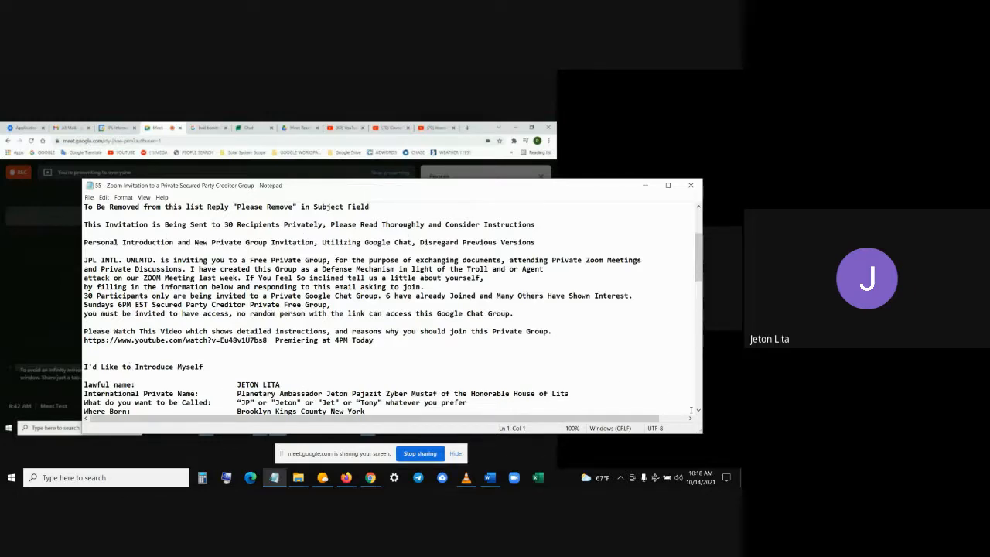
Scroll through the group invitation's introduction form in Notepad, then switch to the YouTube channel window.
{"action": "scroll", "scroll_direction": "down", "scroll_amount": 3}
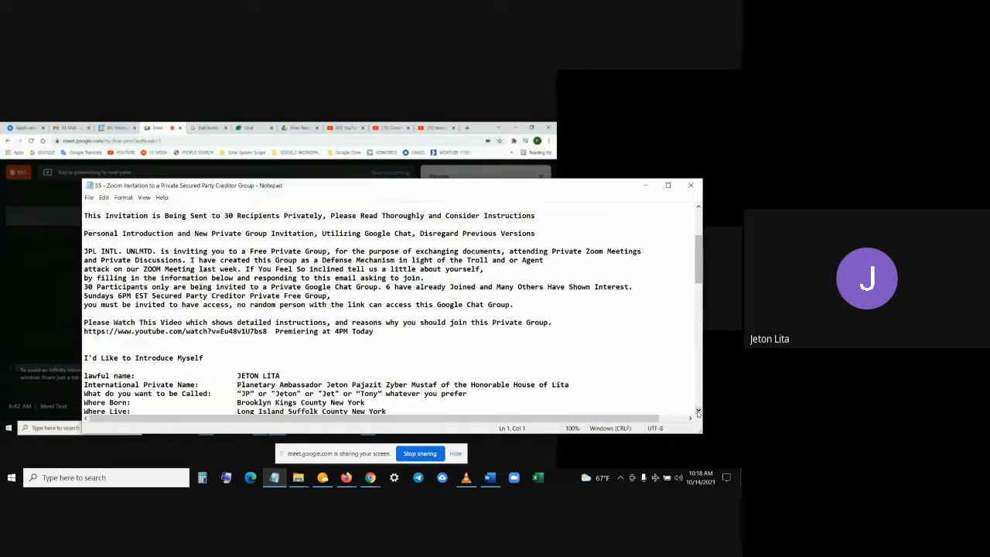
{"action": "scroll", "scroll_direction": "down", "scroll_amount": 3}
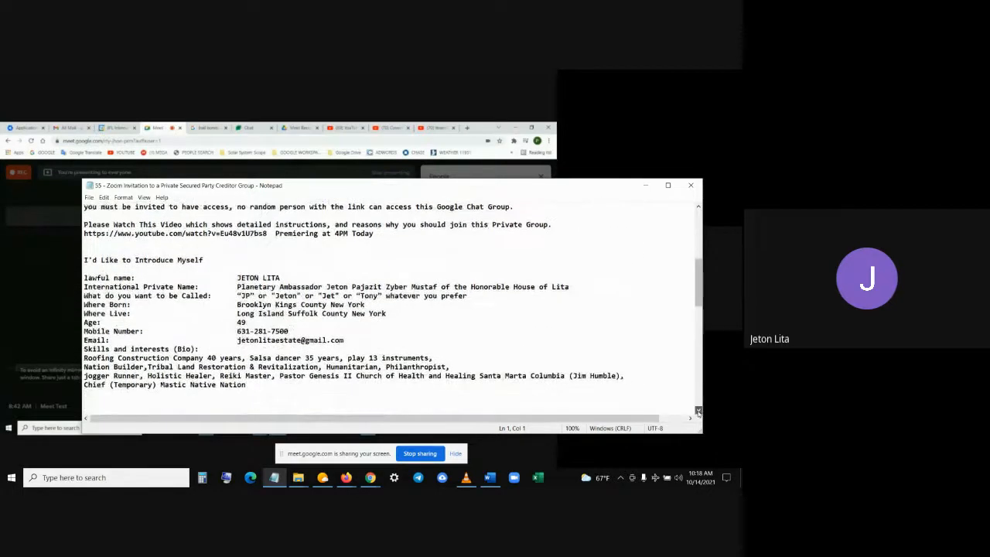
{"action": "scroll", "scroll_direction": "down", "scroll_amount": 3}
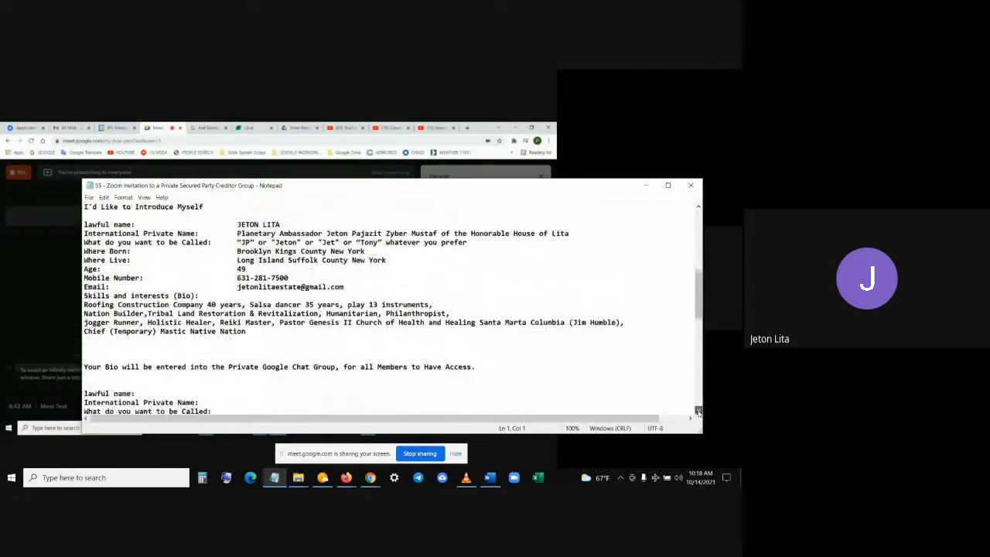
{"action": "scroll", "scroll_direction": "down", "scroll_amount": 3}
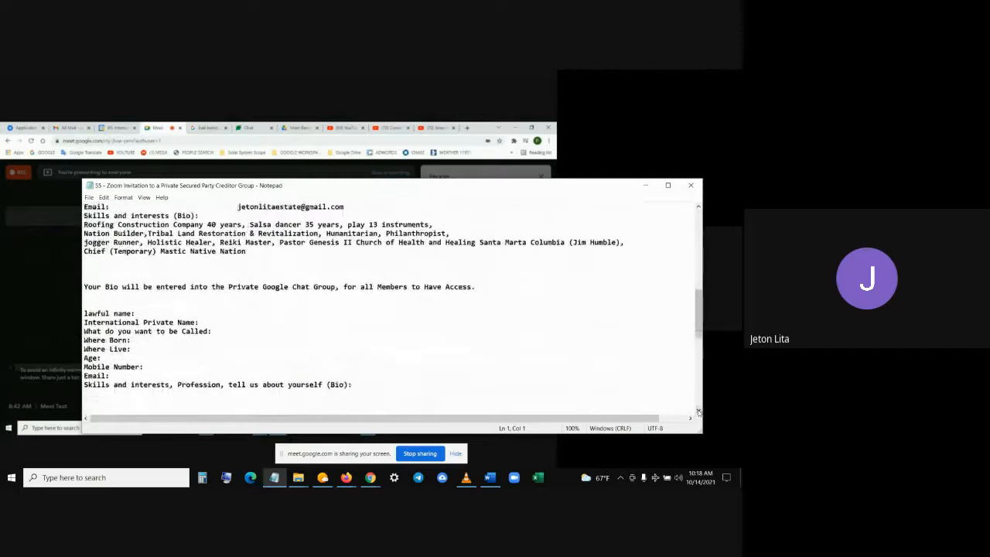
{"action": "scroll", "scroll_direction": "down", "scroll_amount": 3}
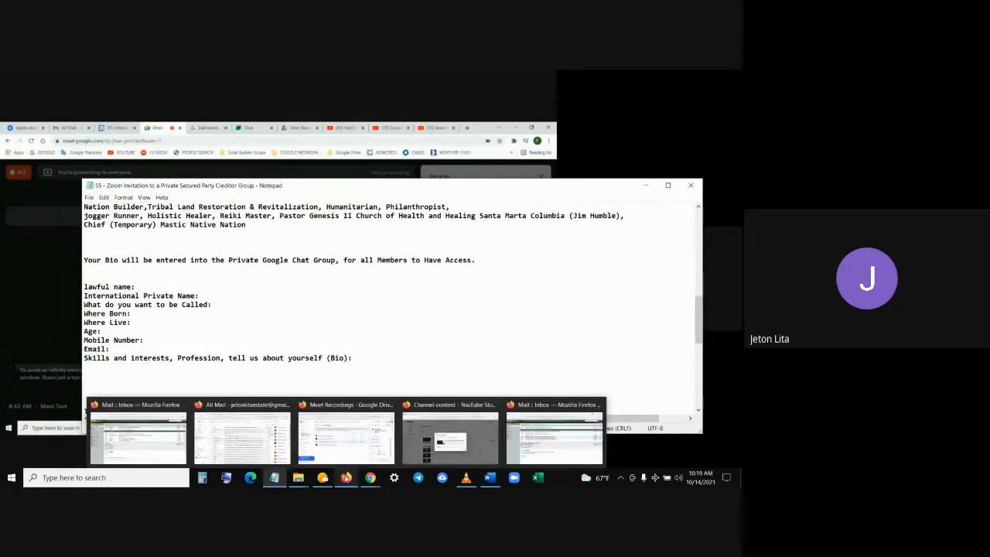
{"action": "left_click", "coordinate": [451, 440]}
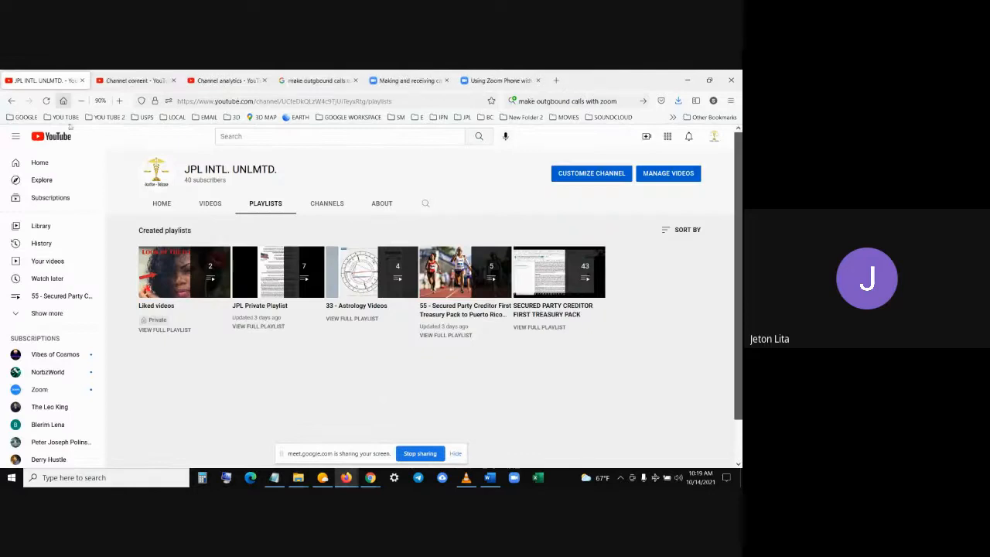
{"action": "mouse_move", "coordinate": [278, 273]}
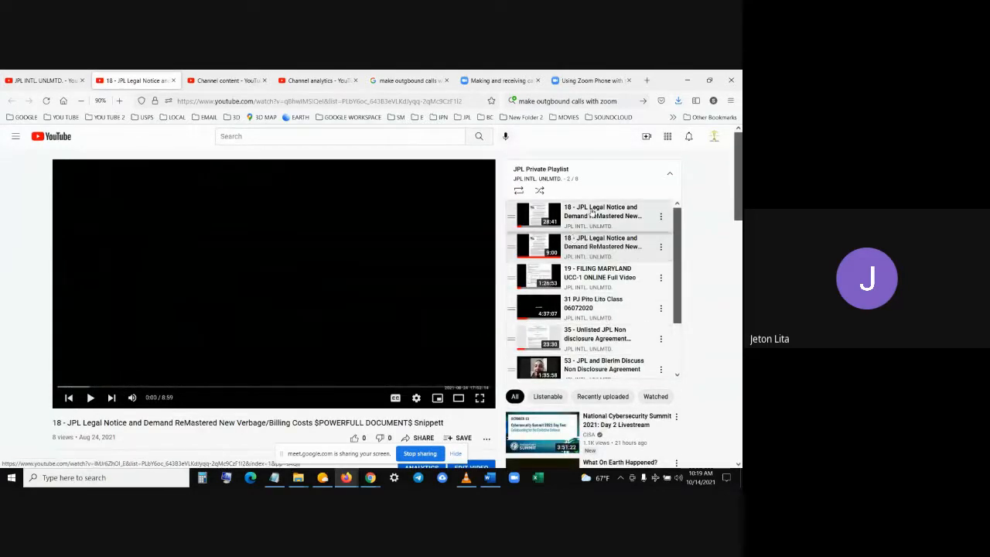
Scroll the JPL Private Playlist panel beside the player toward its last videos.
{"action": "scroll", "scroll_direction": "up", "scroll_amount": 3}
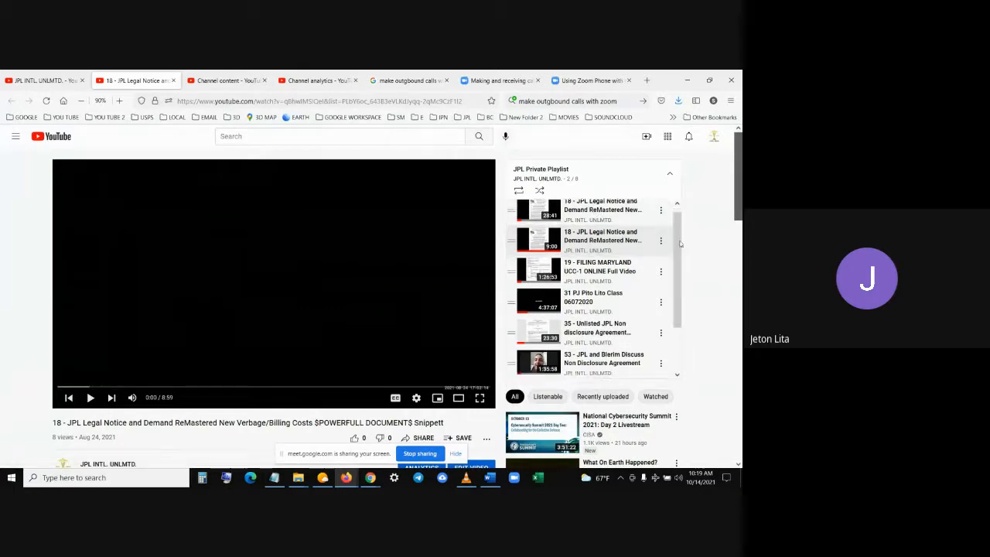
{"action": "scroll", "scroll_direction": "down", "scroll_amount": 3}
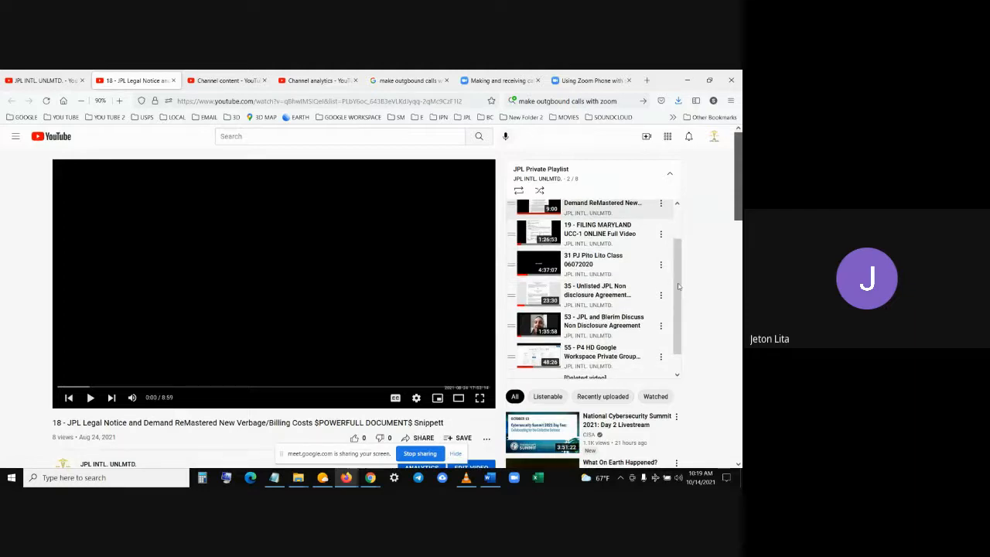
{"action": "scroll", "scroll_direction": "down", "scroll_amount": 3}
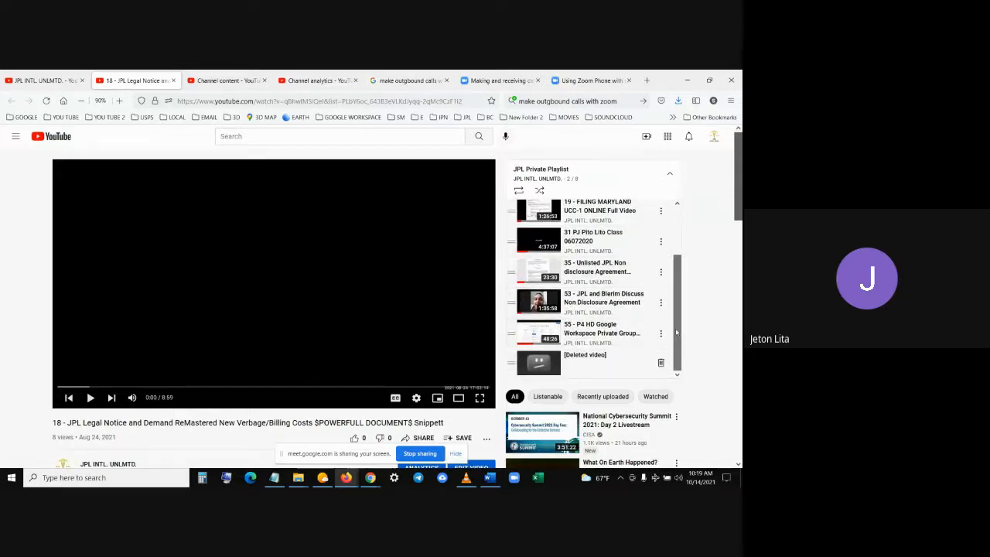
{"action": "mouse_move", "coordinate": [600, 332]}
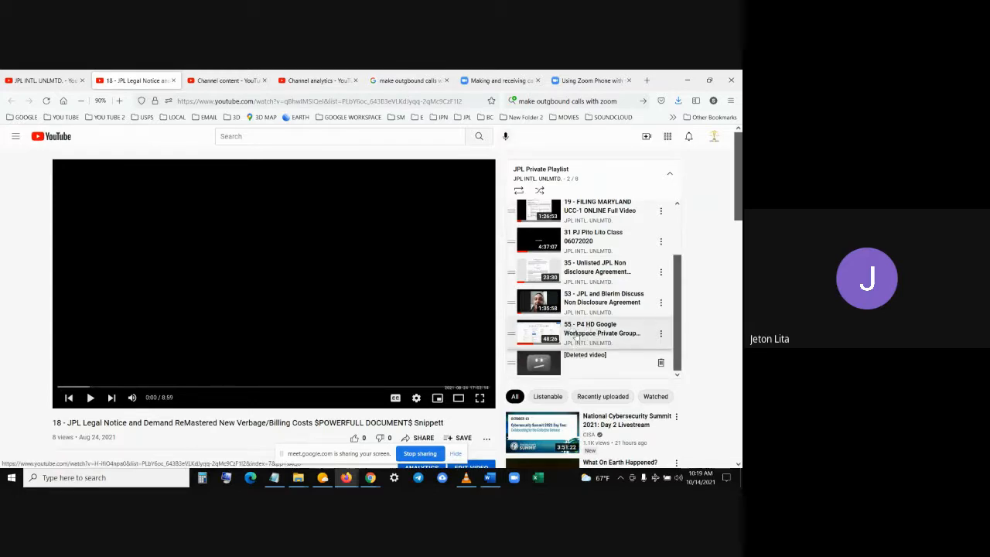
{"action": "mouse_move", "coordinate": [602, 333]}
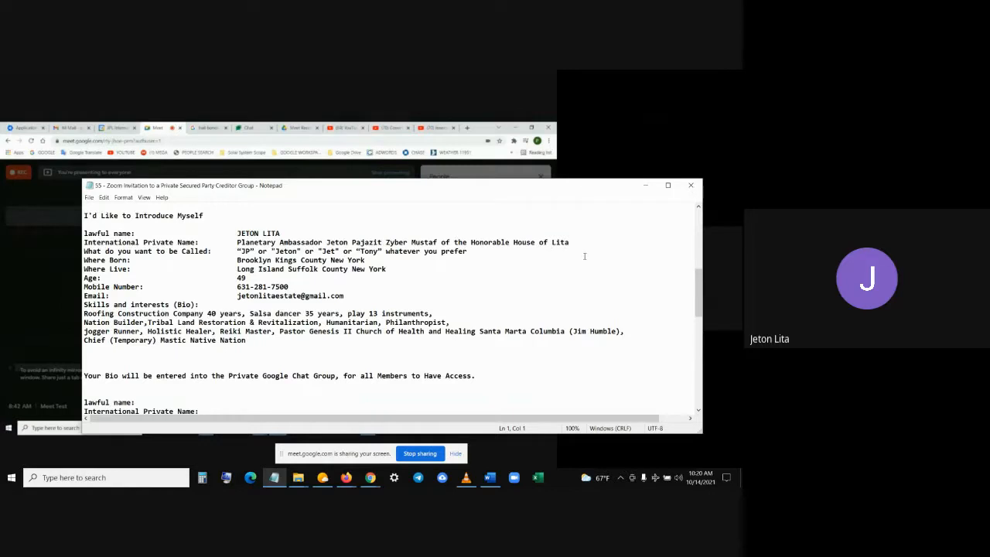
{"action": "mouse_move", "coordinate": [281, 382]}
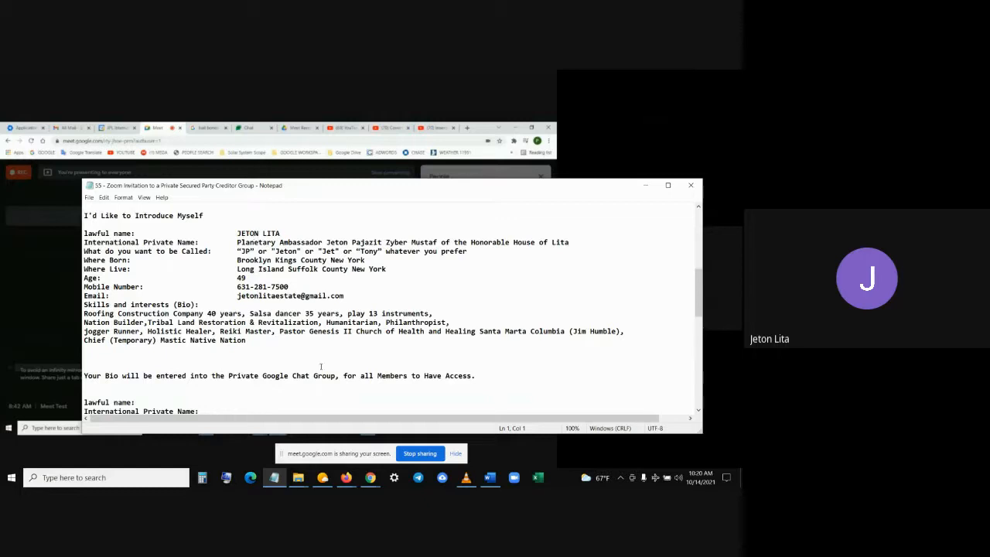
{"action": "mouse_move", "coordinate": [656, 310]}
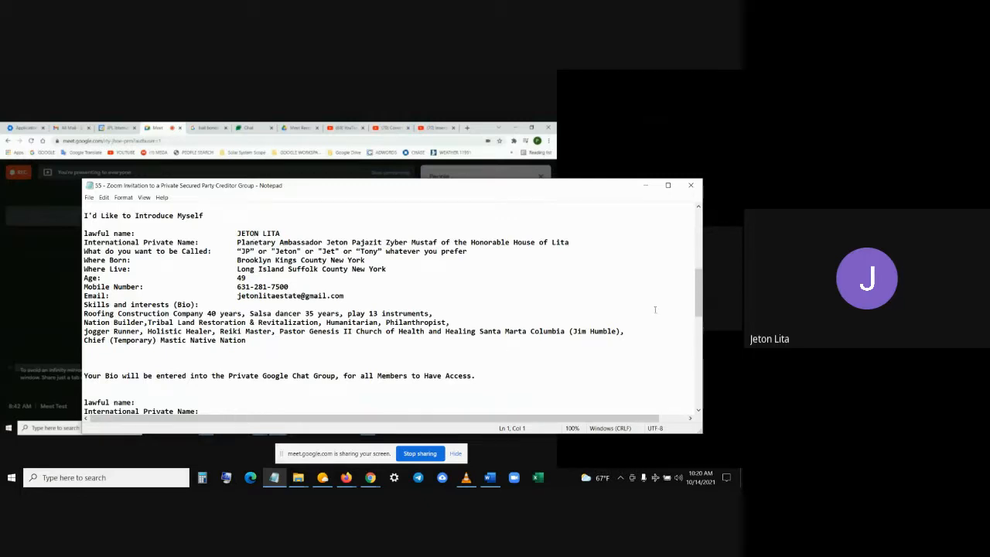
Scroll the Notepad invitation down to its signature and group links, then back up.
{"action": "scroll", "scroll_direction": "down", "scroll_amount": 3}
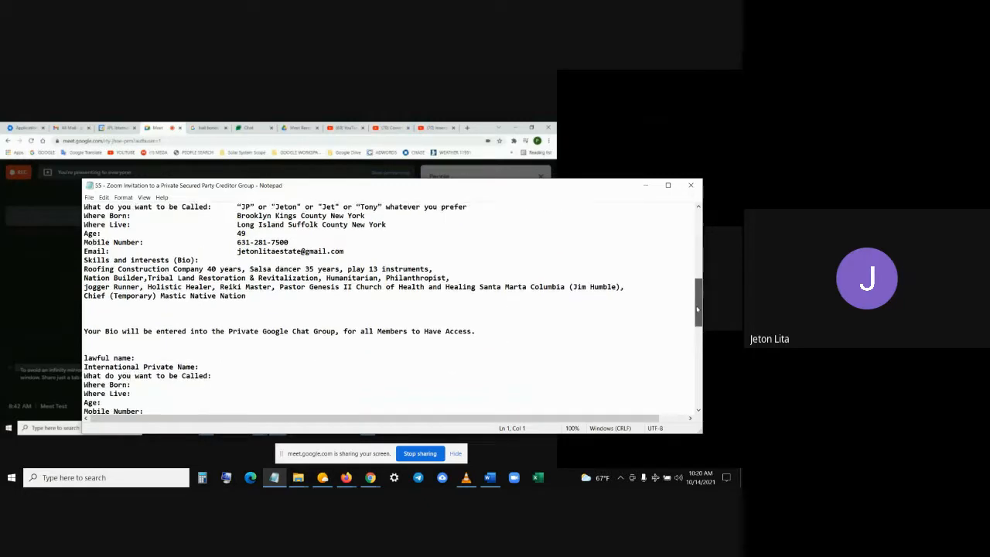
{"action": "scroll", "scroll_direction": "down", "scroll_amount": 3}
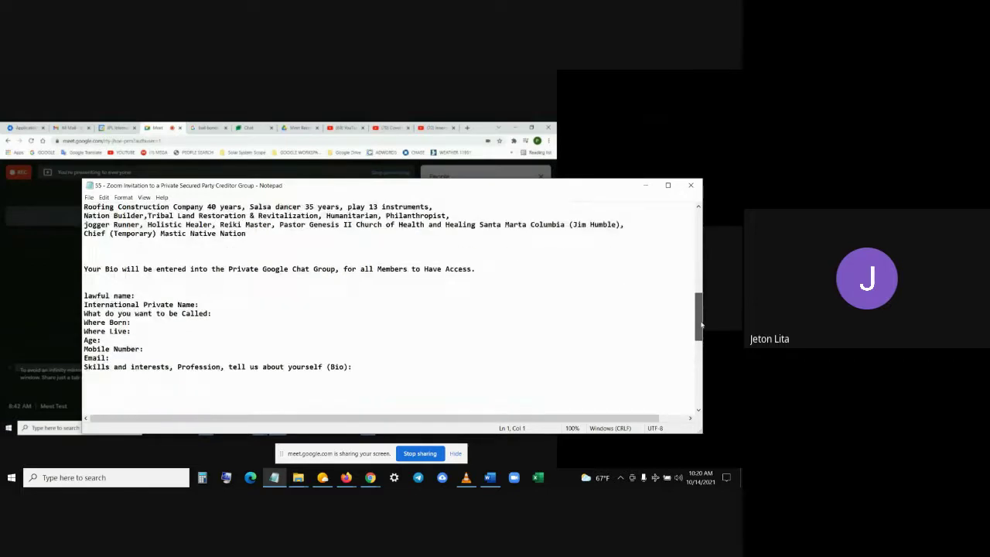
{"action": "scroll", "scroll_direction": "down", "scroll_amount": 3}
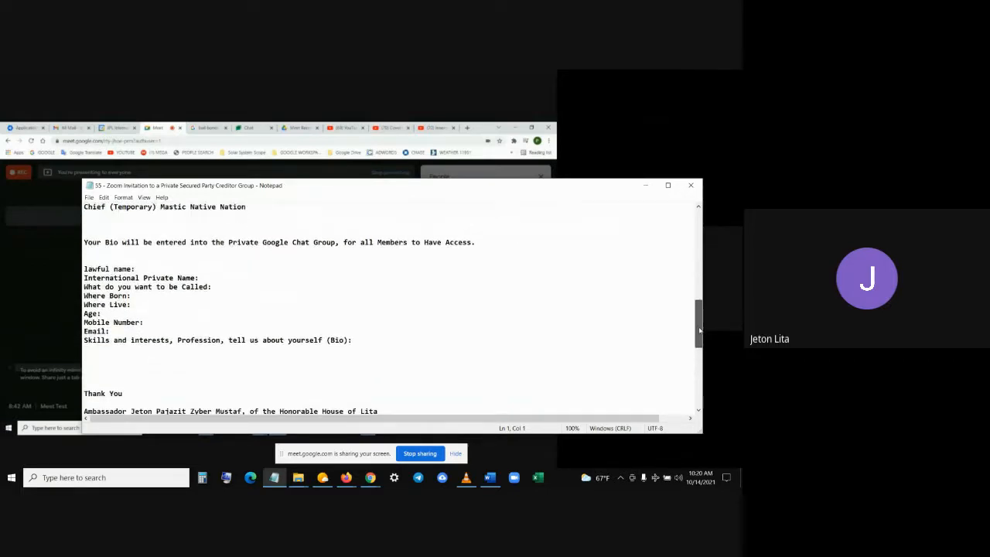
{"action": "scroll", "scroll_direction": "down", "scroll_amount": 3}
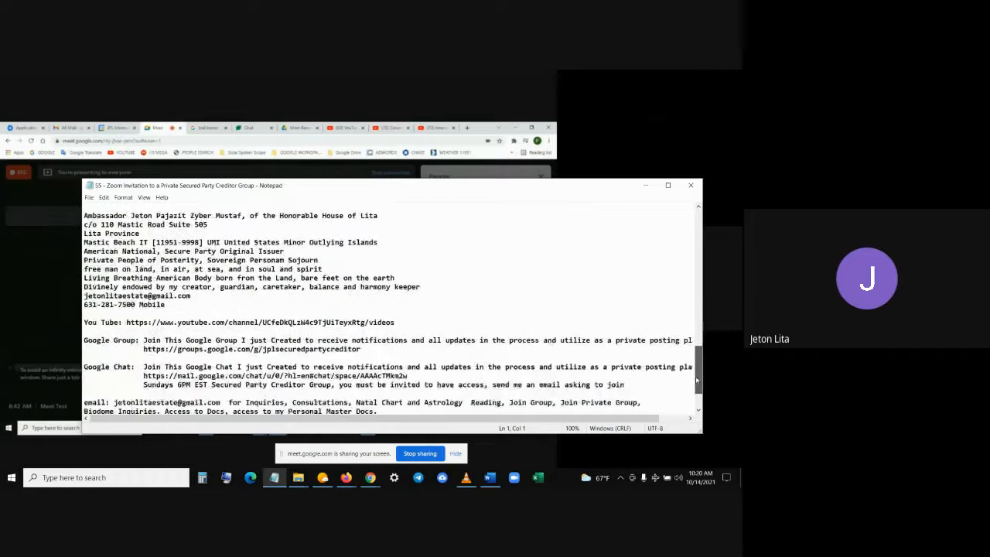
{"action": "scroll", "scroll_direction": "down", "scroll_amount": 3}
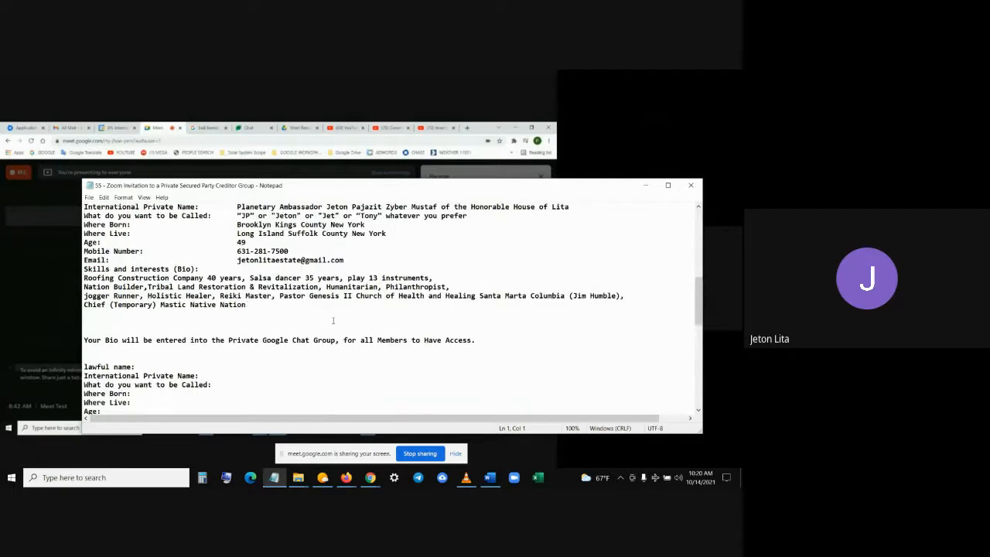
{"action": "scroll", "scroll_direction": "up", "scroll_amount": 3}
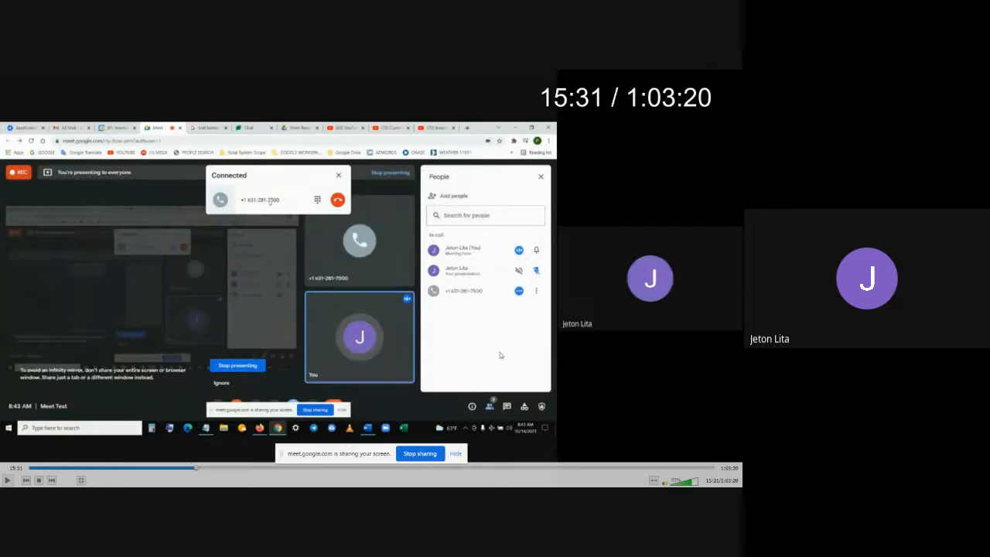
{"action": "left_click", "coordinate": [453, 195]}
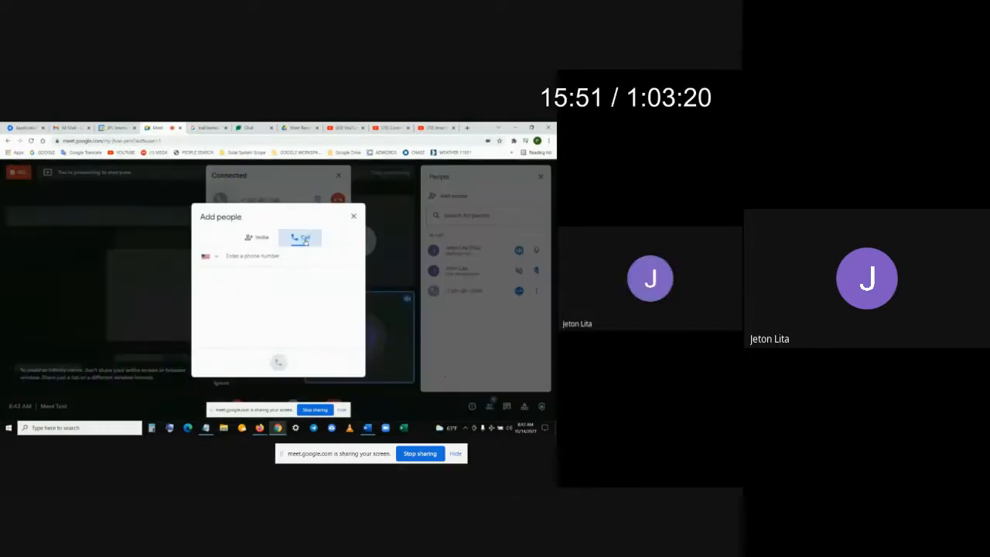
{"action": "type", "text": "(631) 232-2300"}
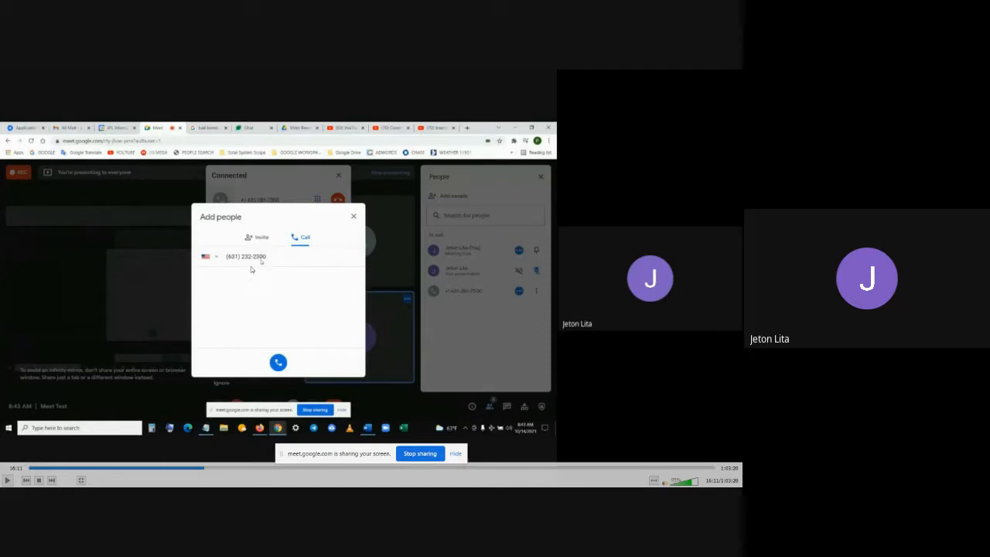
{"action": "left_click", "coordinate": [279, 363]}
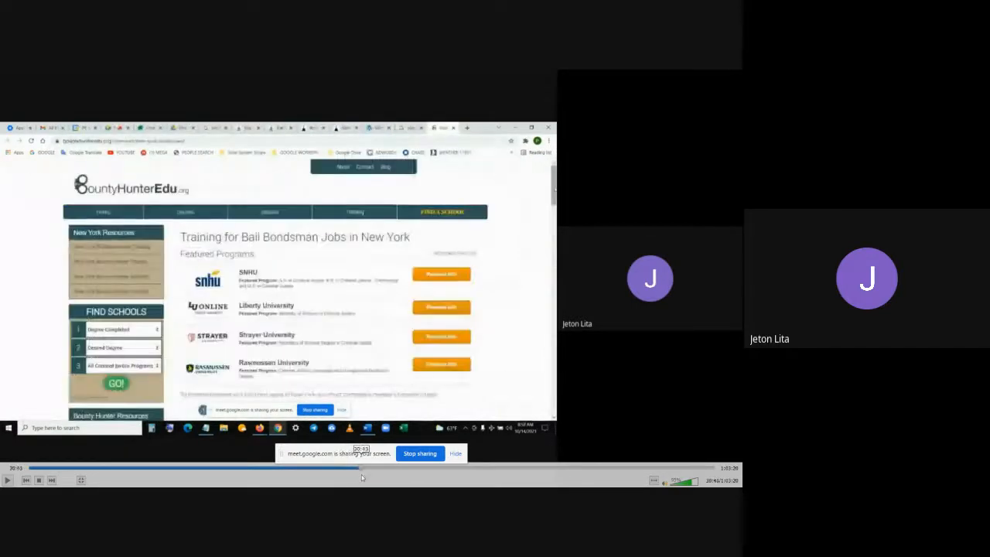
Scroll the New York bail bondsman page from the featured programs down to Steps 1 and 2.
{"action": "scroll", "scroll_direction": "down", "scroll_amount": 3}
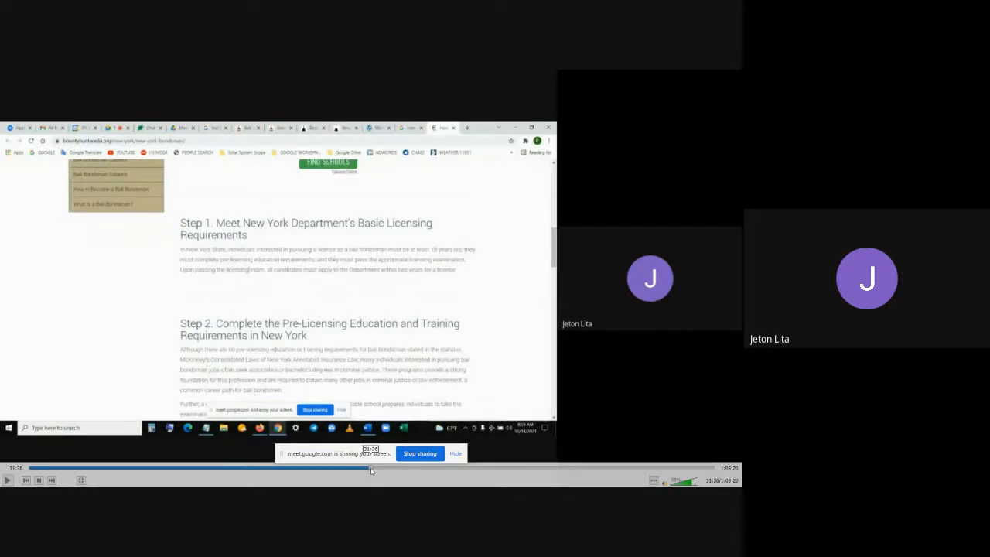
{"action": "scroll", "scroll_direction": "down", "scroll_amount": 3}
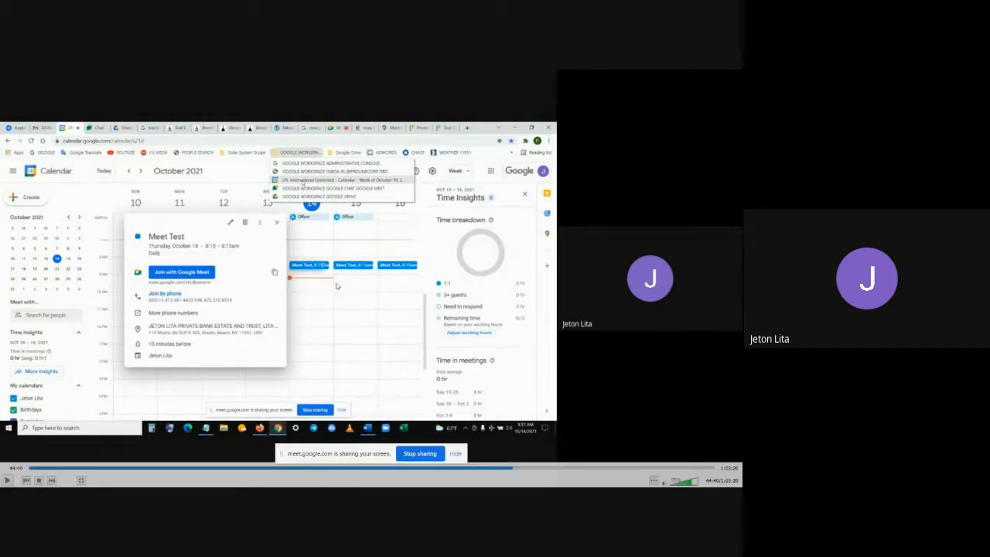
{"action": "mouse_move", "coordinate": [430, 390]}
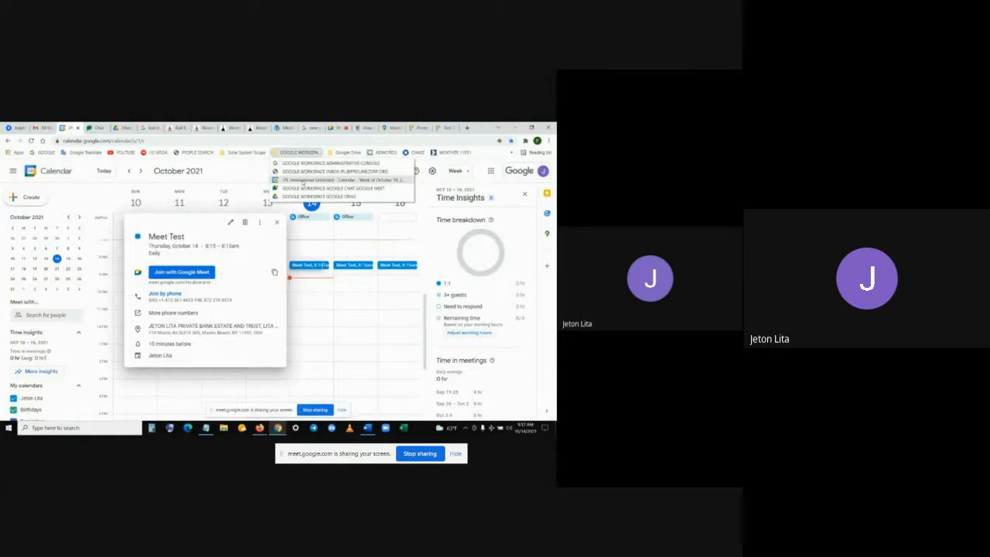
{"action": "right_click", "coordinate": [333, 179]}
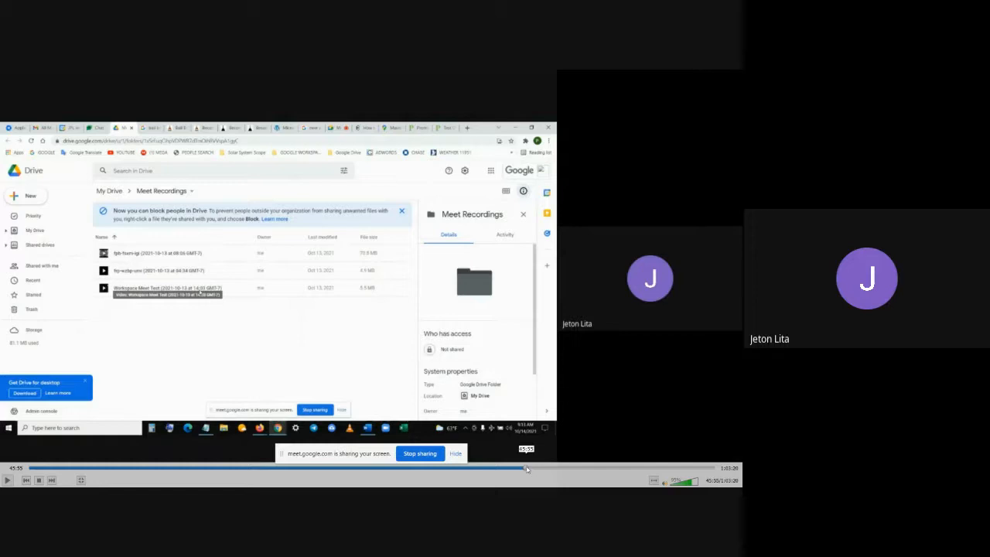
Open a recording file from Drive's Meet Recordings folder so it starts playing.
{"action": "double_click", "coordinate": [167, 288]}
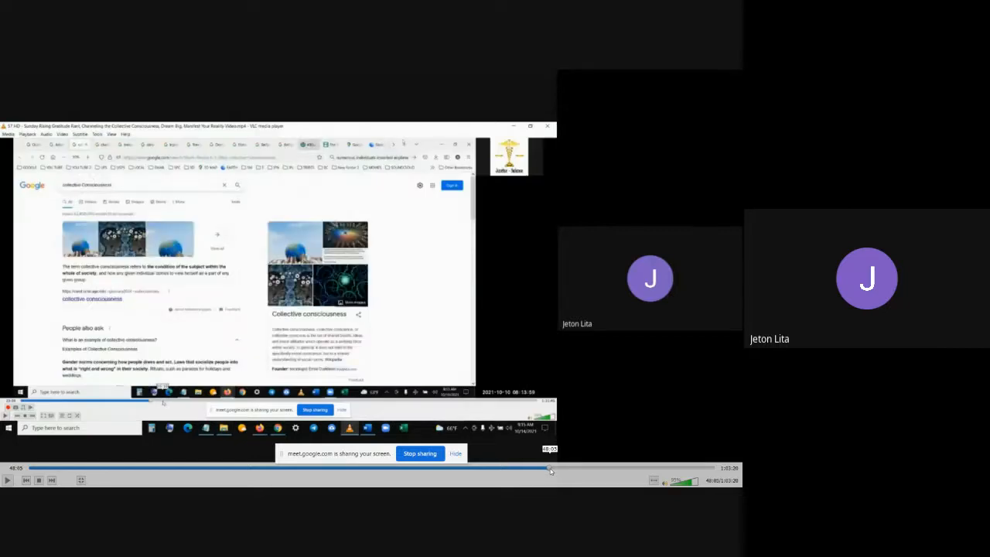
{"action": "left_click", "coordinate": [560, 470]}
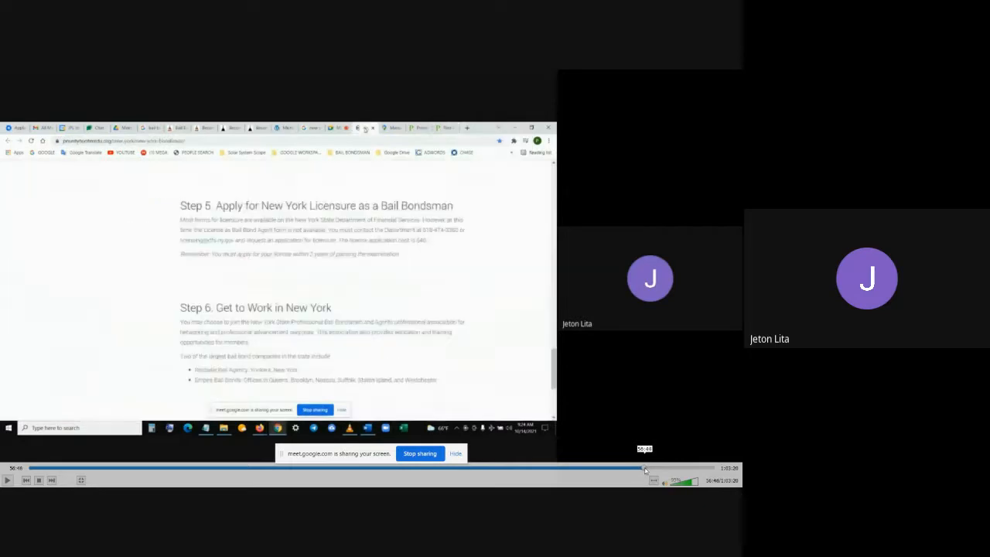
Scroll the New York licensure steps toward Step 6 and its bail agent application link.
{"action": "scroll", "scroll_direction": "up", "scroll_amount": 3}
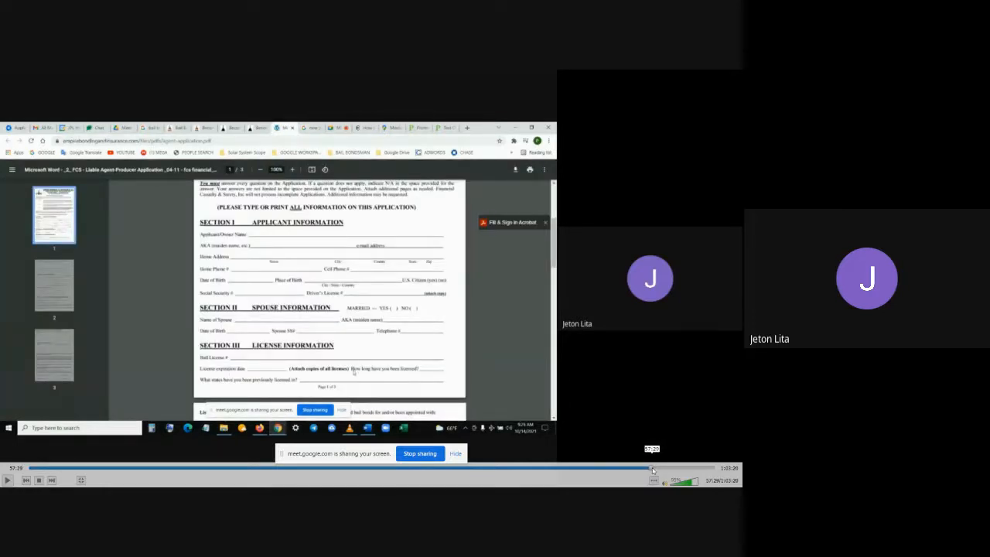
{"action": "scroll", "scroll_direction": "down", "scroll_amount": 3}
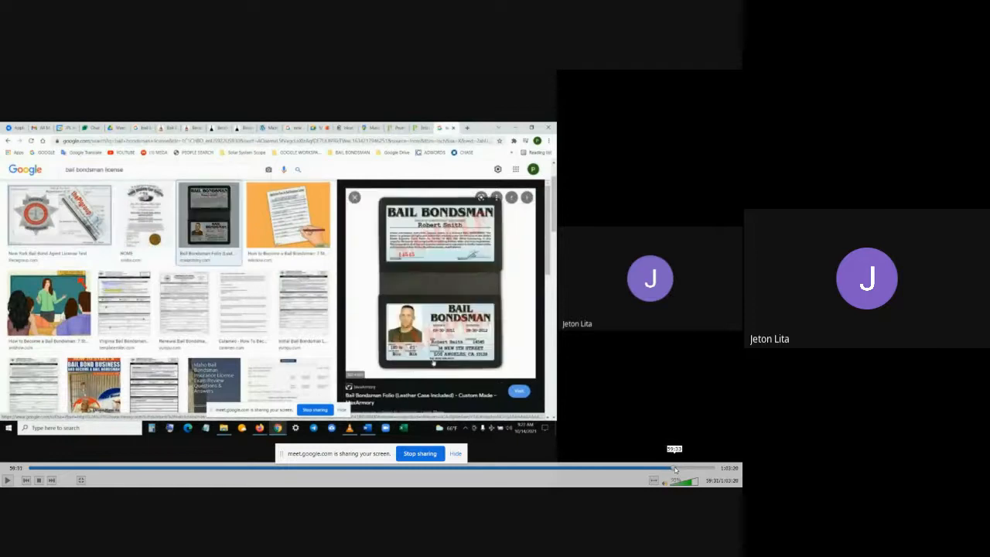
Open the tab search list from the Maxarmory tab's context menu and scroll down the $39.95 Bail Bondsman Folio page.
{"action": "right_click", "coordinate": [348, 153]}
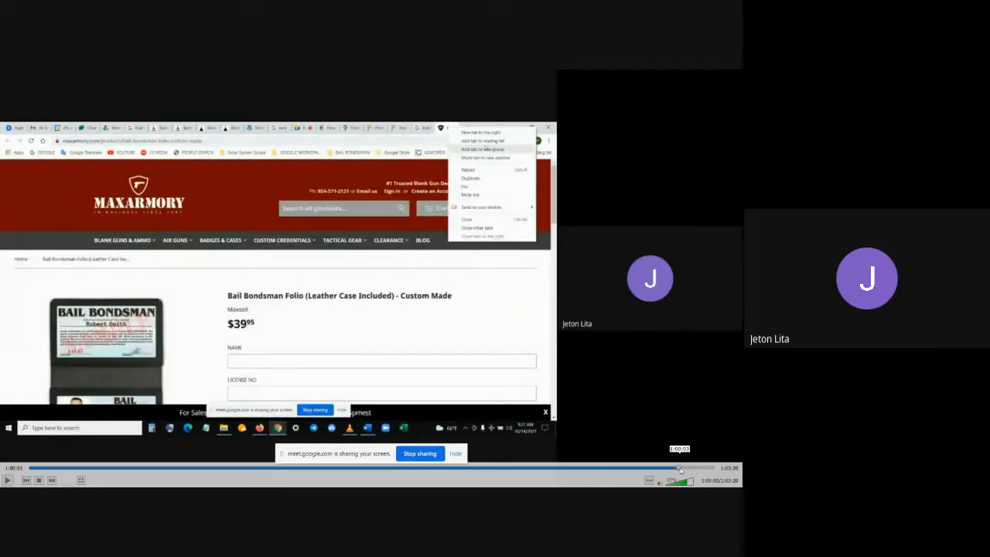
{"action": "left_click", "coordinate": [483, 149]}
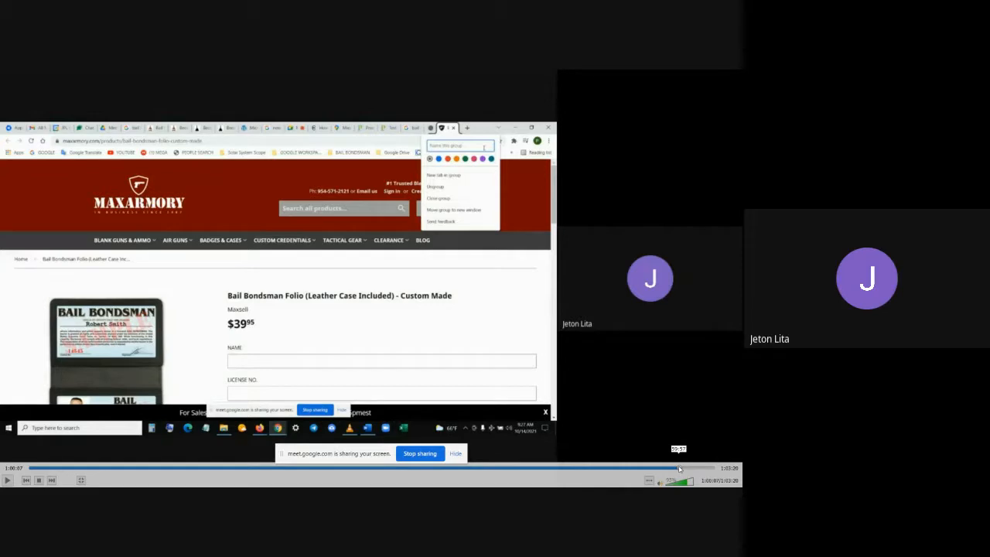
{"action": "mouse_move", "coordinate": [689, 462]}
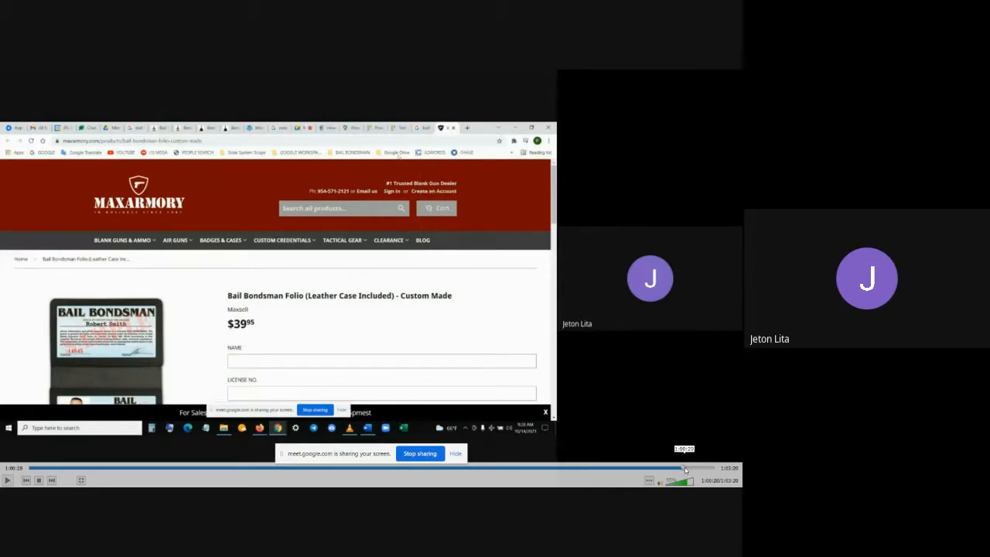
{"action": "scroll", "scroll_direction": "down", "scroll_amount": 3}
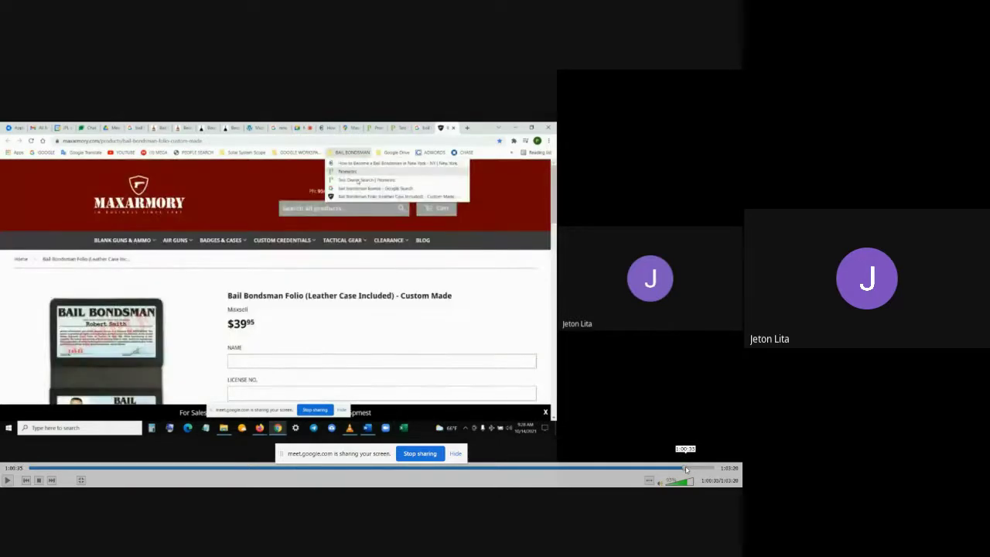
{"action": "scroll", "scroll_direction": "down", "scroll_amount": 3}
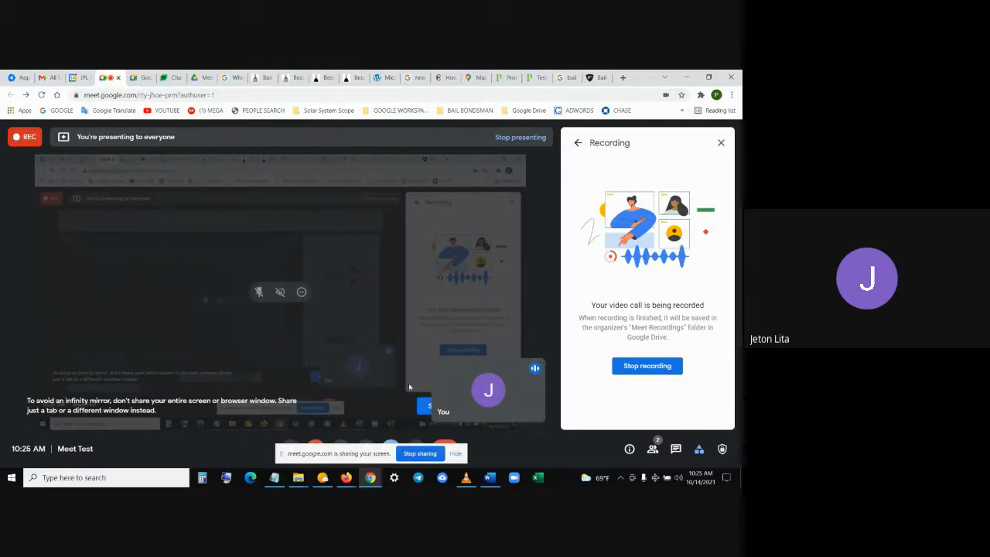
{"action": "mouse_move", "coordinate": [328, 250]}
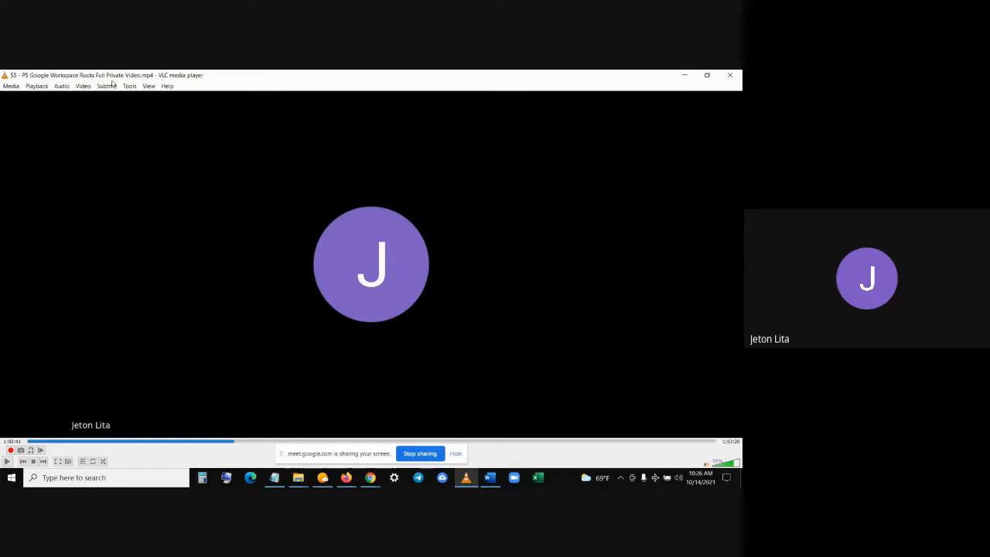
{"action": "mouse_move", "coordinate": [231, 420]}
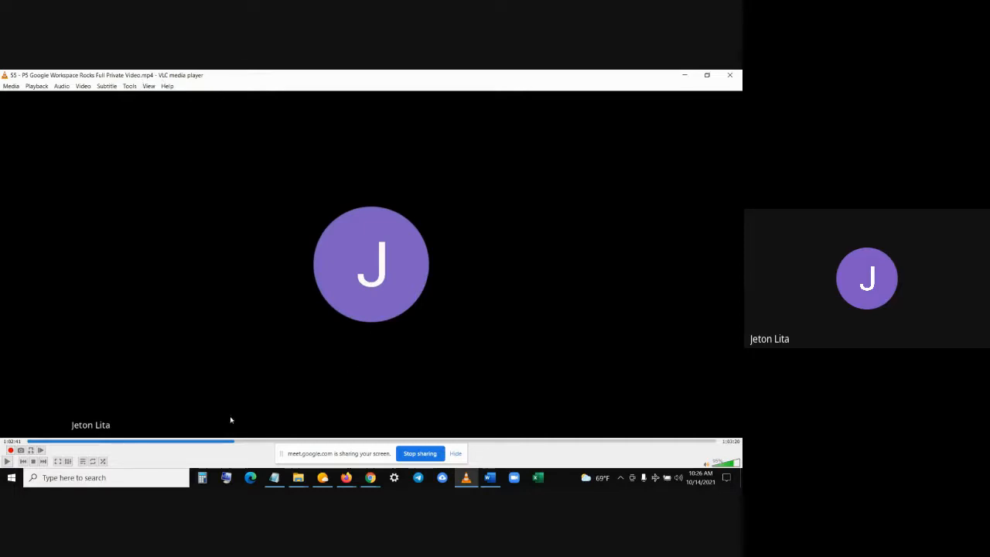
{"action": "mouse_move", "coordinate": [350, 433]}
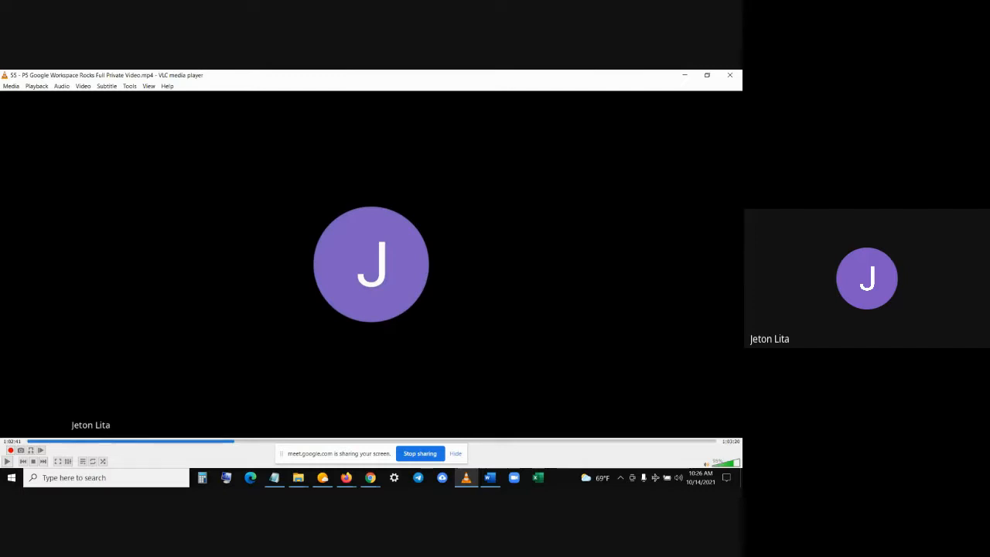
{"action": "mouse_move", "coordinate": [503, 452]}
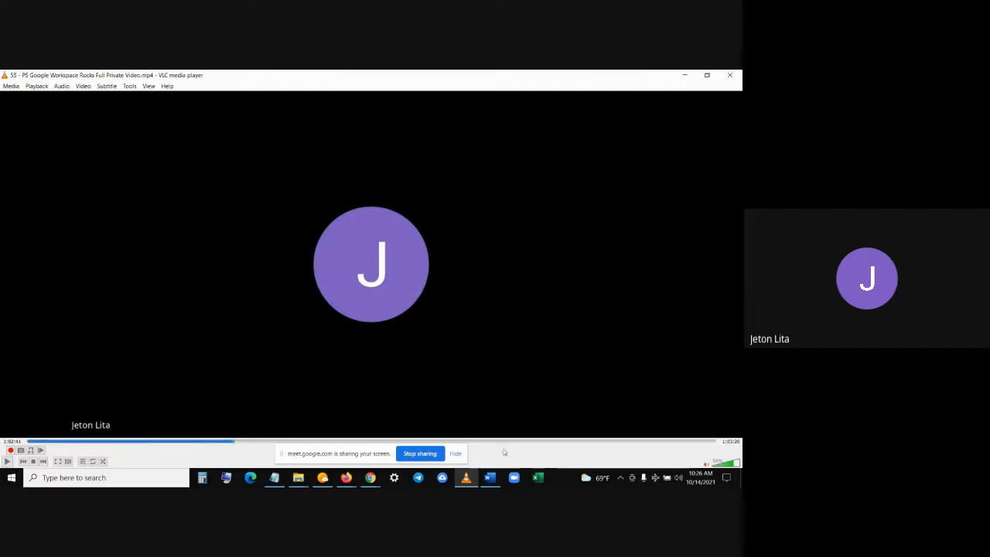